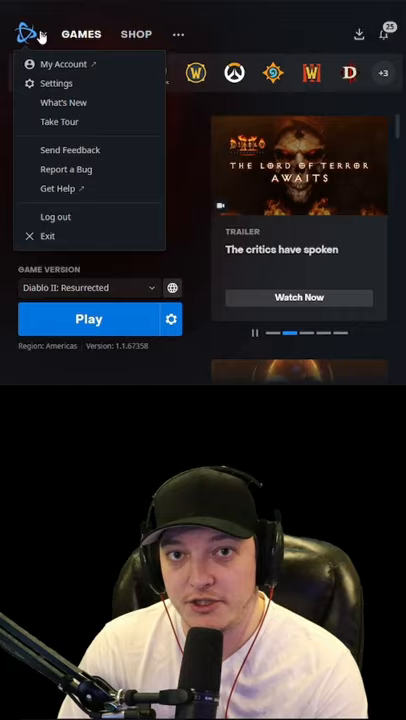
Enable 'Allow multiple instances of Battle.net' in the launcher settings.
click(56, 83)
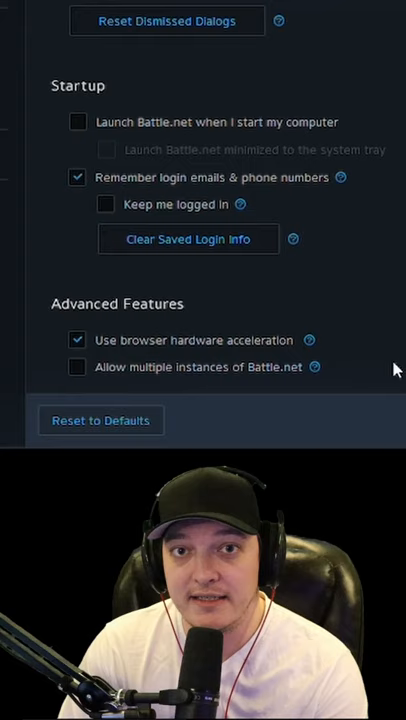
click(31, 32)
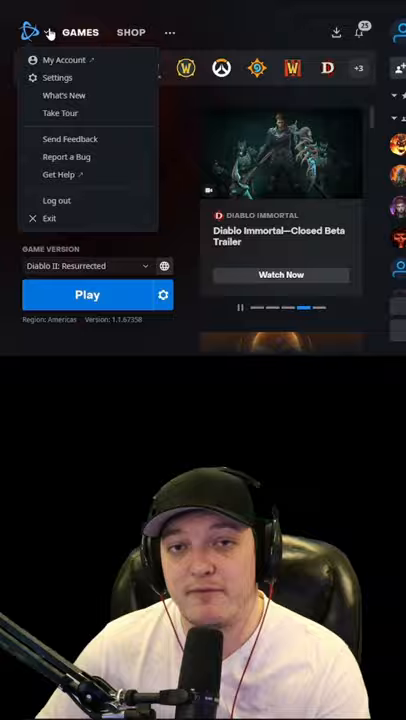
Exit the Battle.net launcher from its logo menu.
click(57, 200)
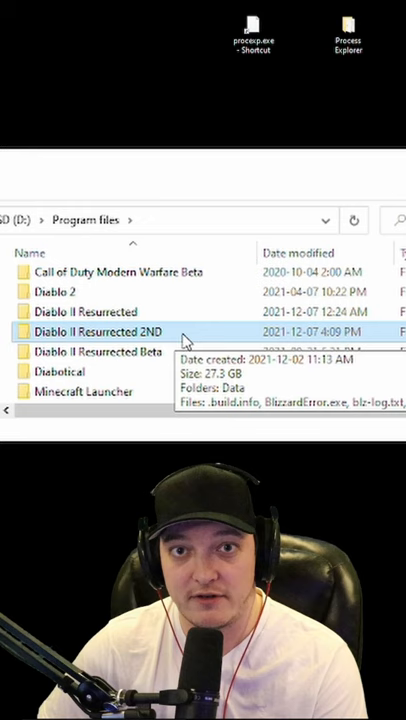
Open the context menu for the 'Diablo II Resurrected 2ND' folder.
right_click(95, 331)
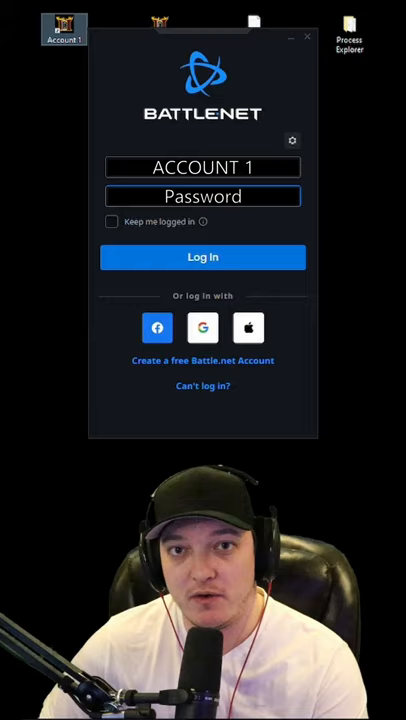
Log in to the first account and press Play on Diablo II: Resurrected.
click(202, 257)
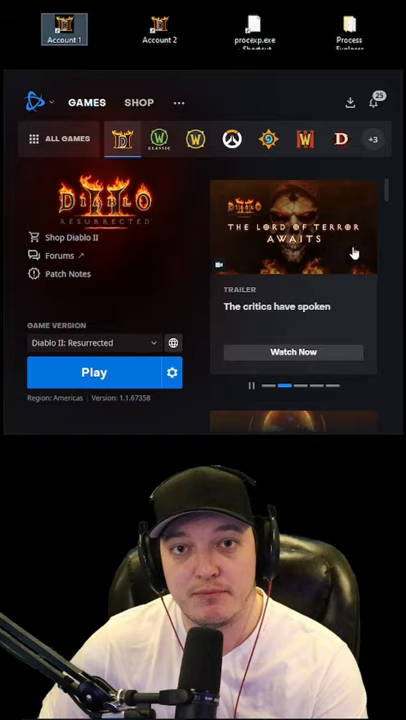
click(94, 371)
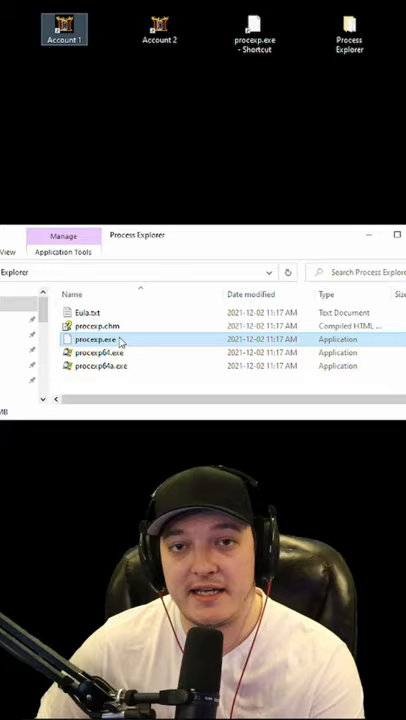
Run procexp.exe to launch Process Explorer.
double_click(96, 339)
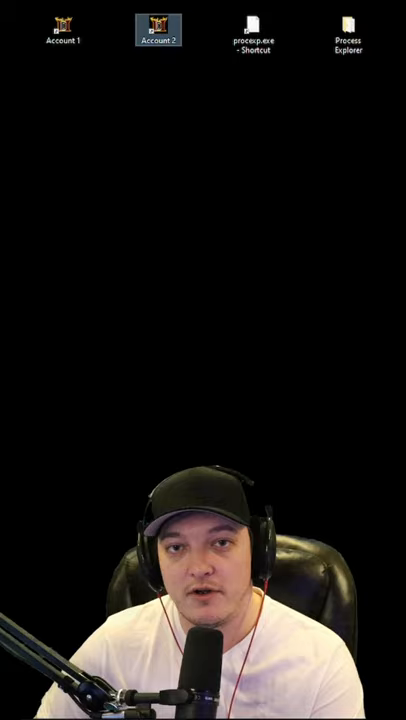
Launch the Account 2 shortcut and press Play on Diablo II: Resurrected.
double_click(157, 28)
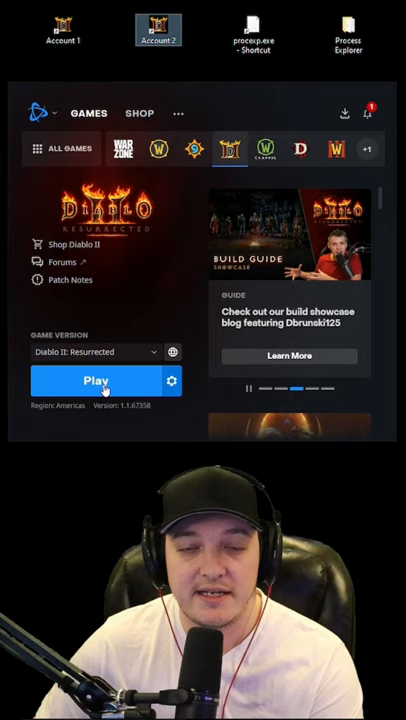
click(95, 381)
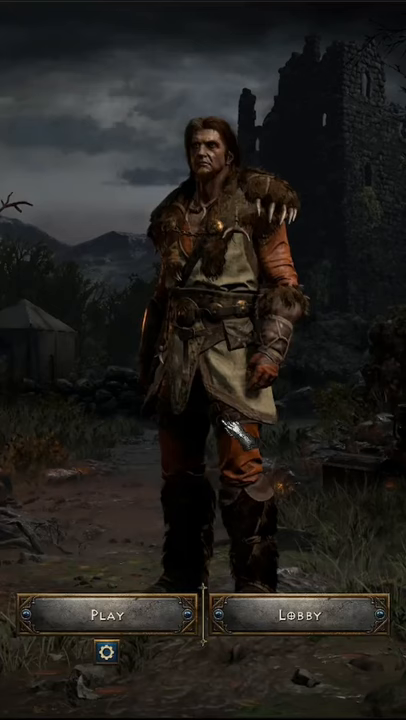